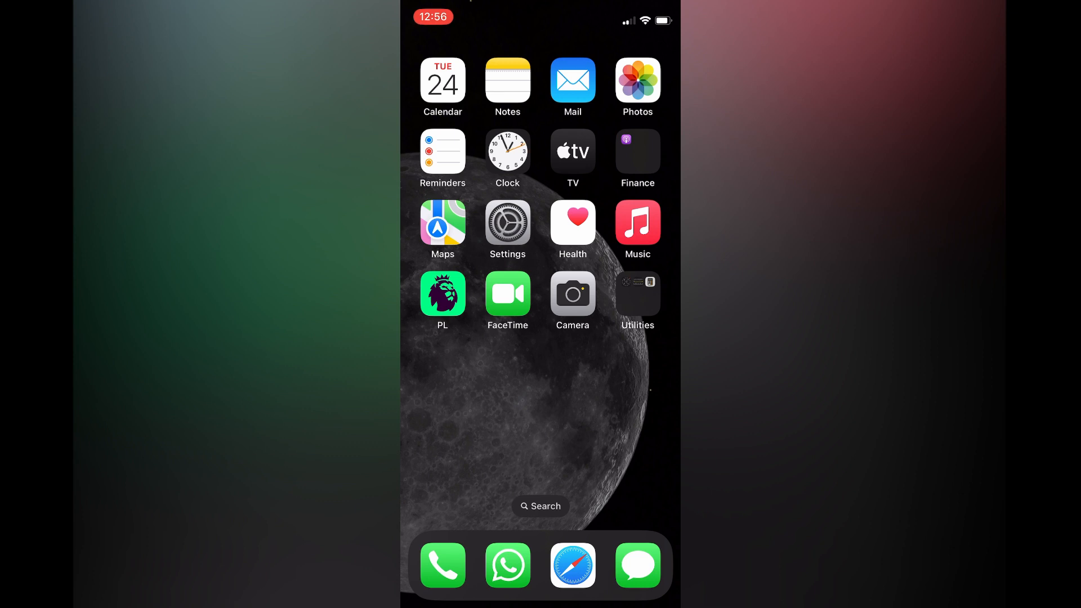
# Check Software Update in Settings > General, confirming iOS 16.3 is up to date.
pyautogui.click(507, 222)
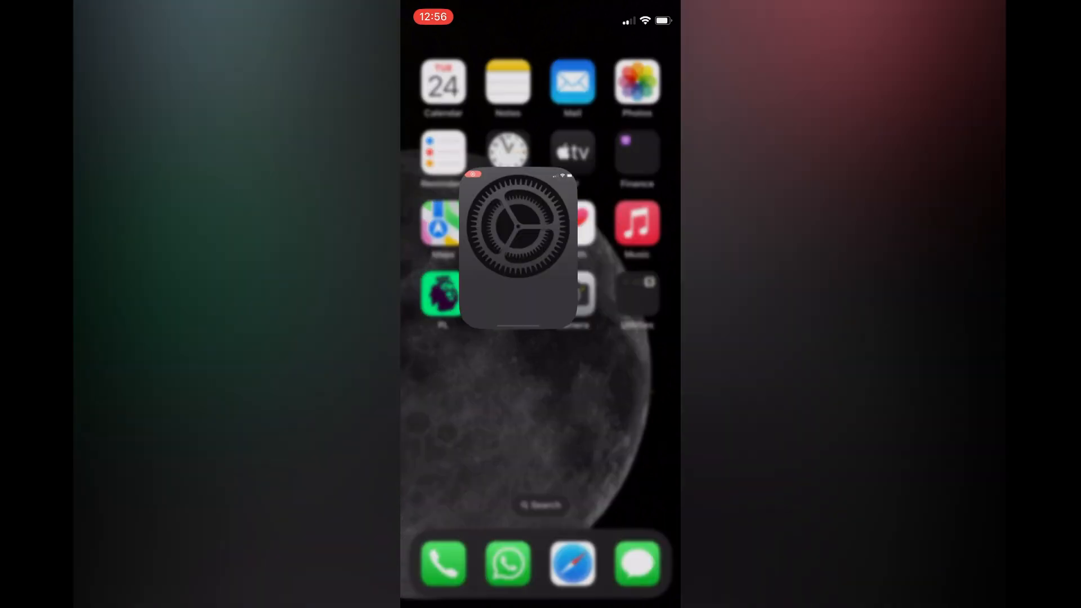
pyautogui.click(518, 244)
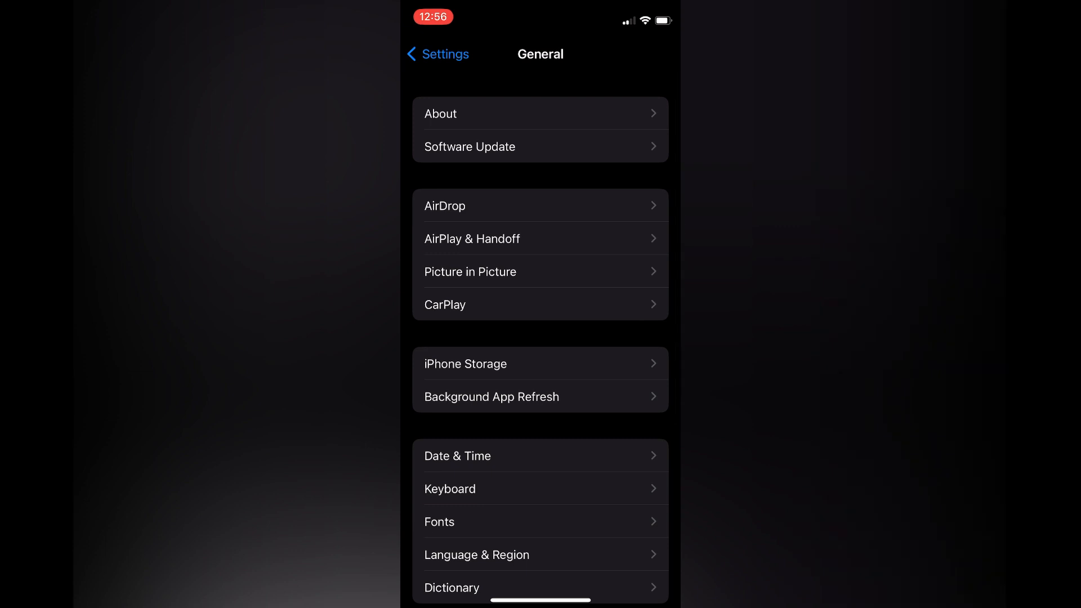
pyautogui.click(539, 147)
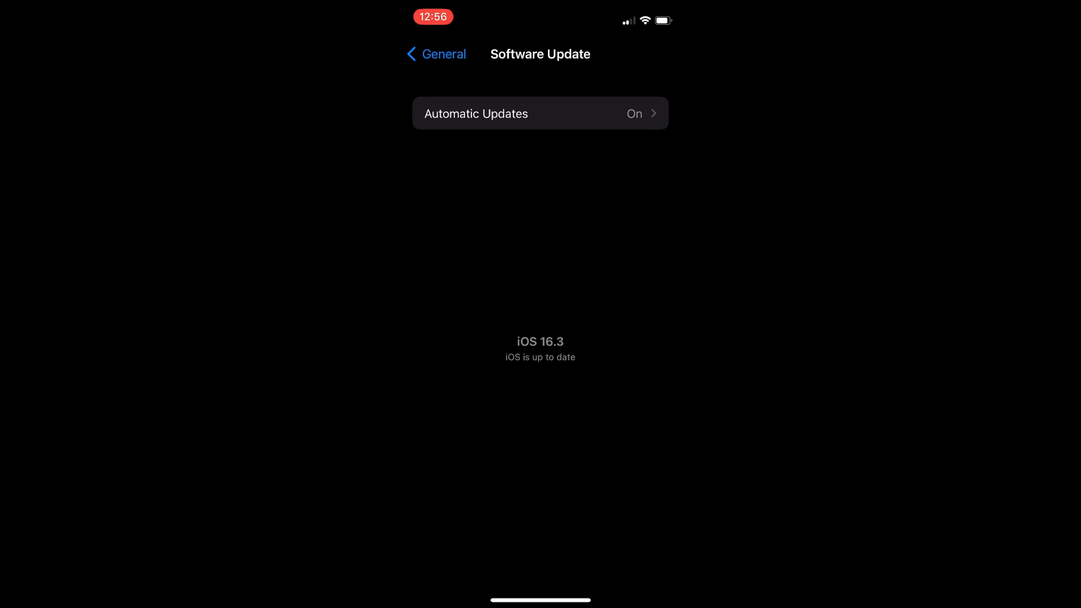
# Lock the phone with the side button to return to the lock screen.
pyautogui.press('home')
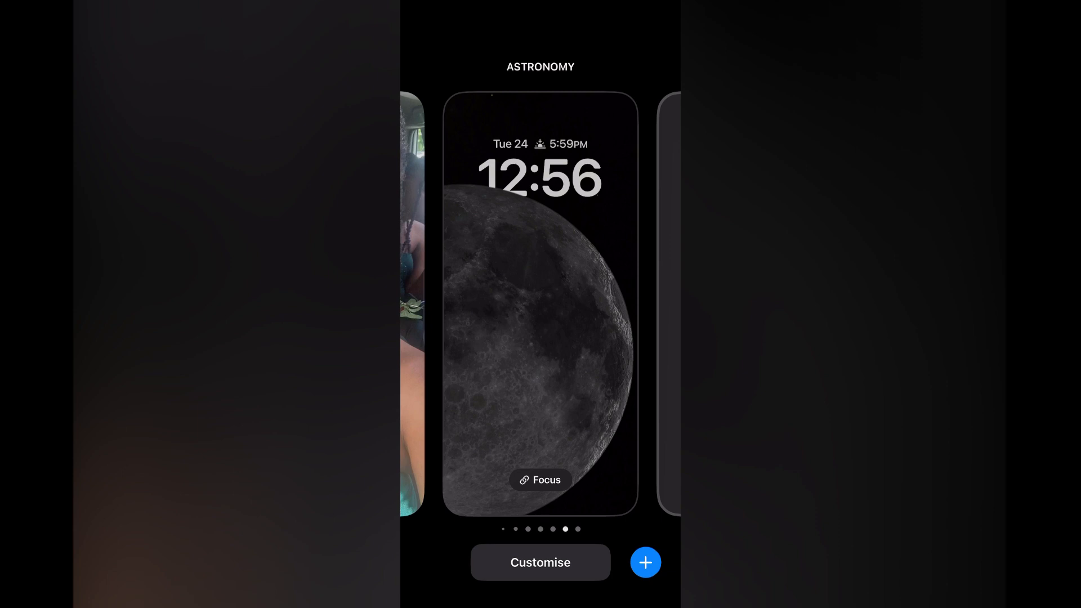
# Add a new lock screen wallpaper and pick Unity from the Featured gallery.
pyautogui.click(645, 562)
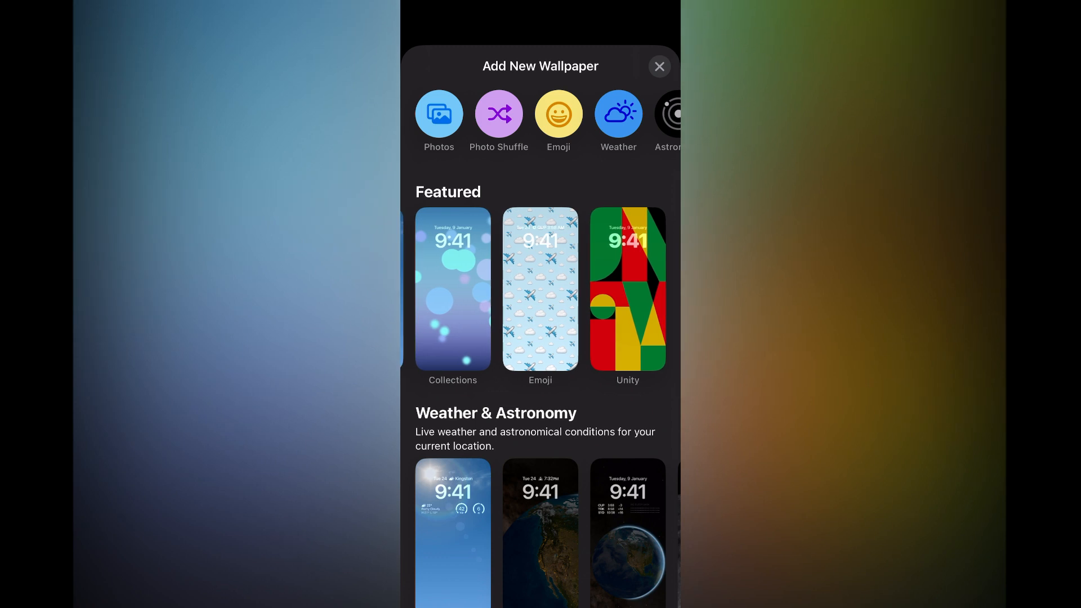
pyautogui.click(627, 290)
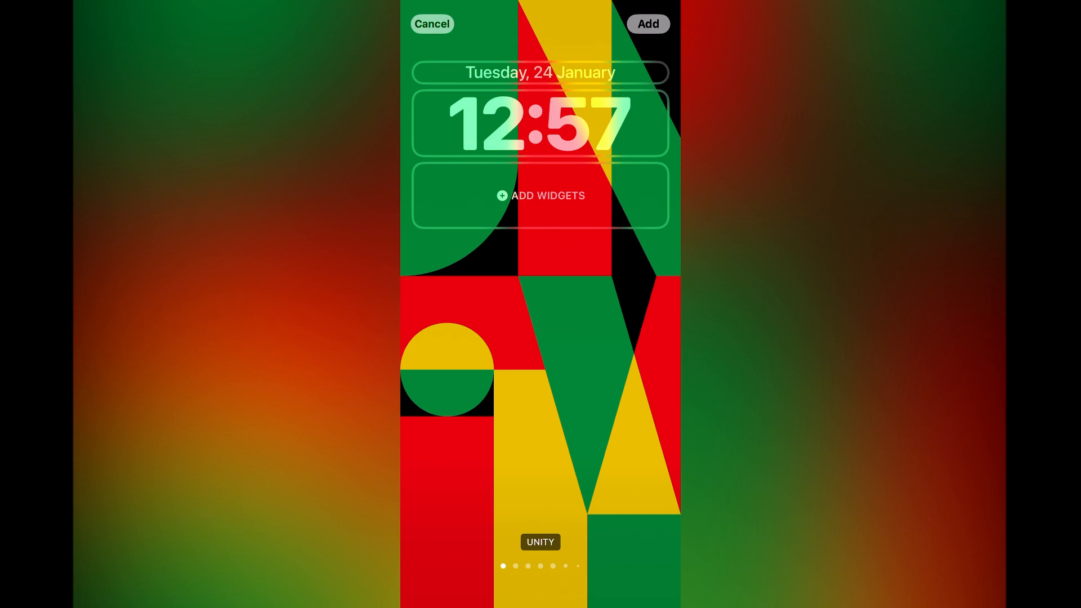
# Choose the grey Unity colour variant and set it as the wallpaper pair.
pyautogui.hscroll(-3)
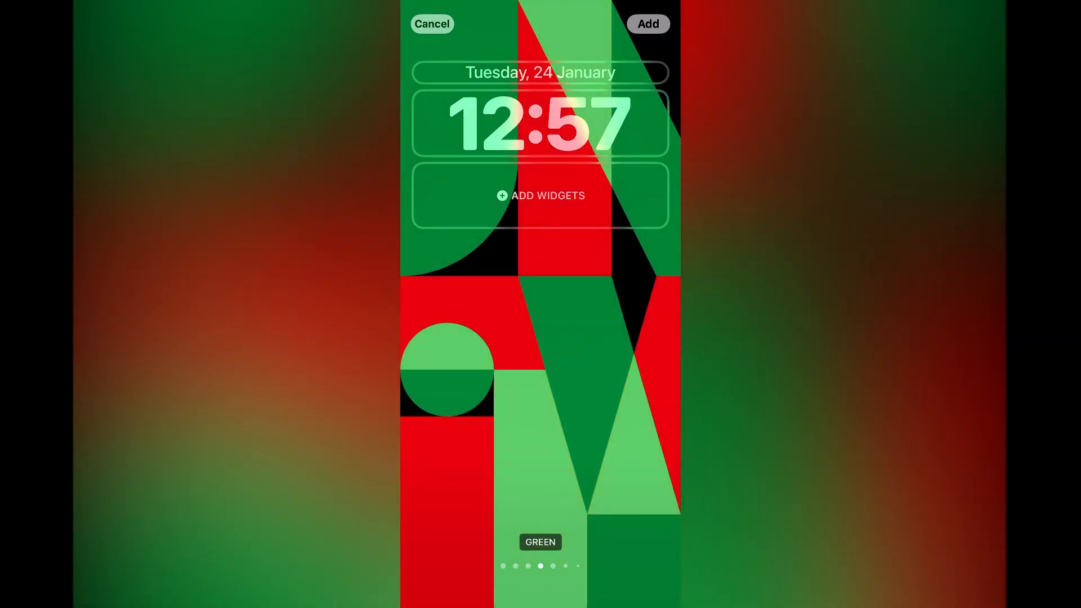
pyautogui.hscroll(-3)
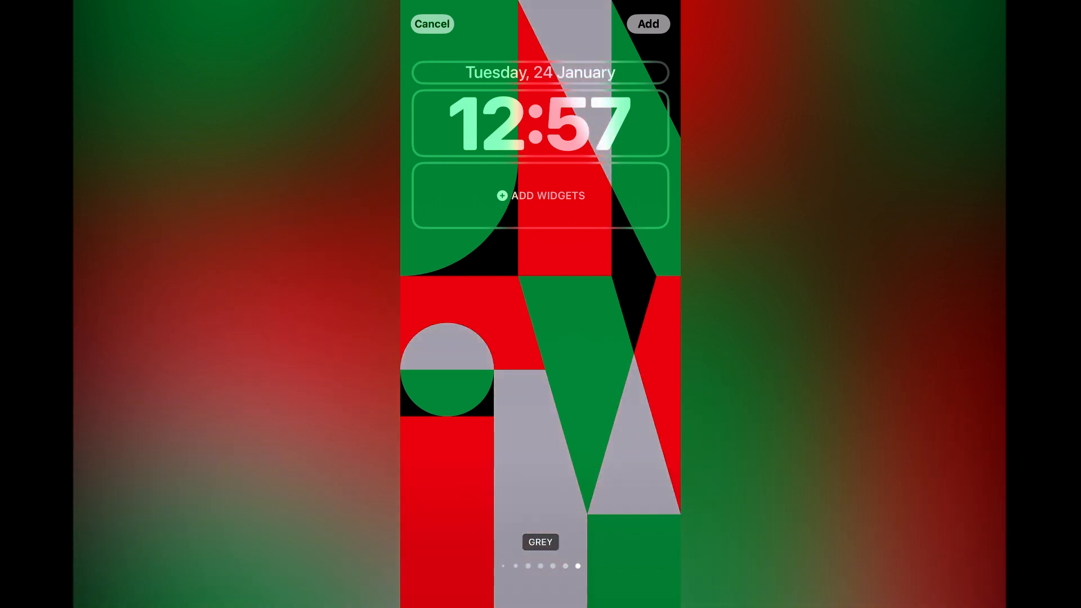
pyautogui.click(647, 24)
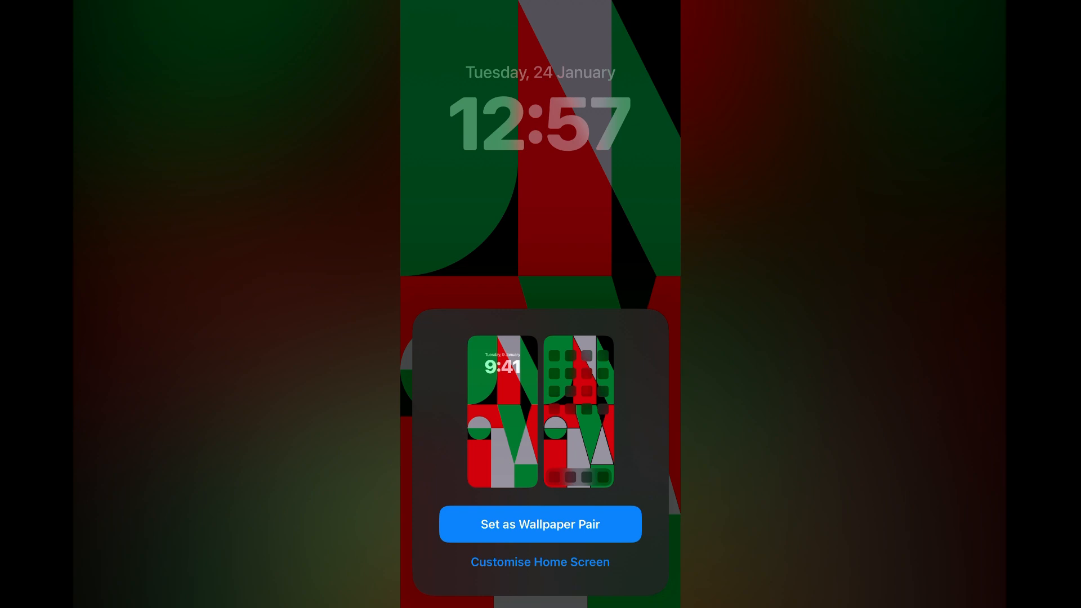
pyautogui.click(540, 524)
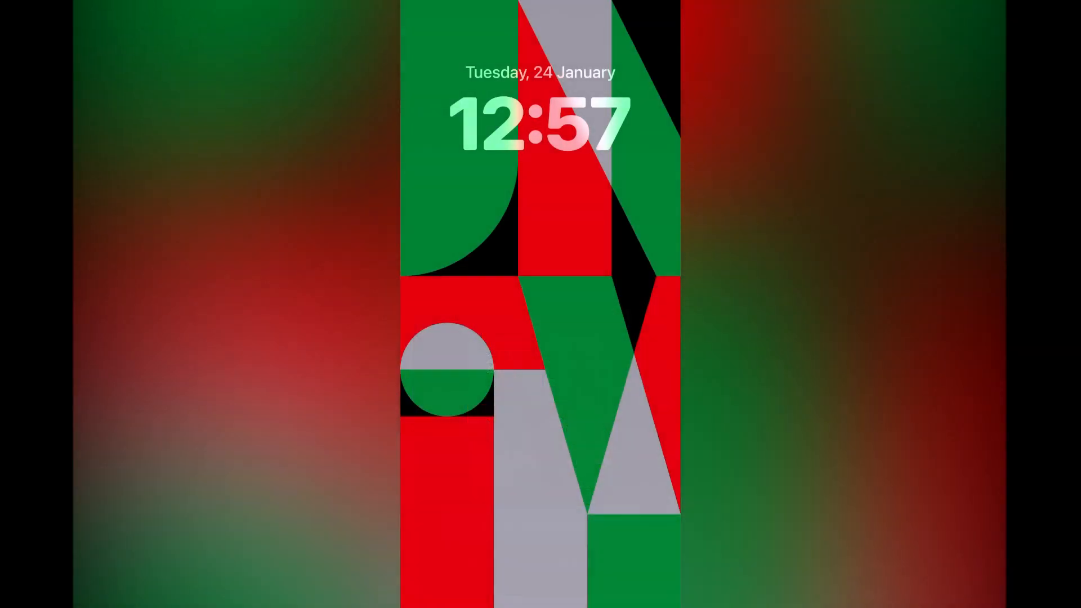